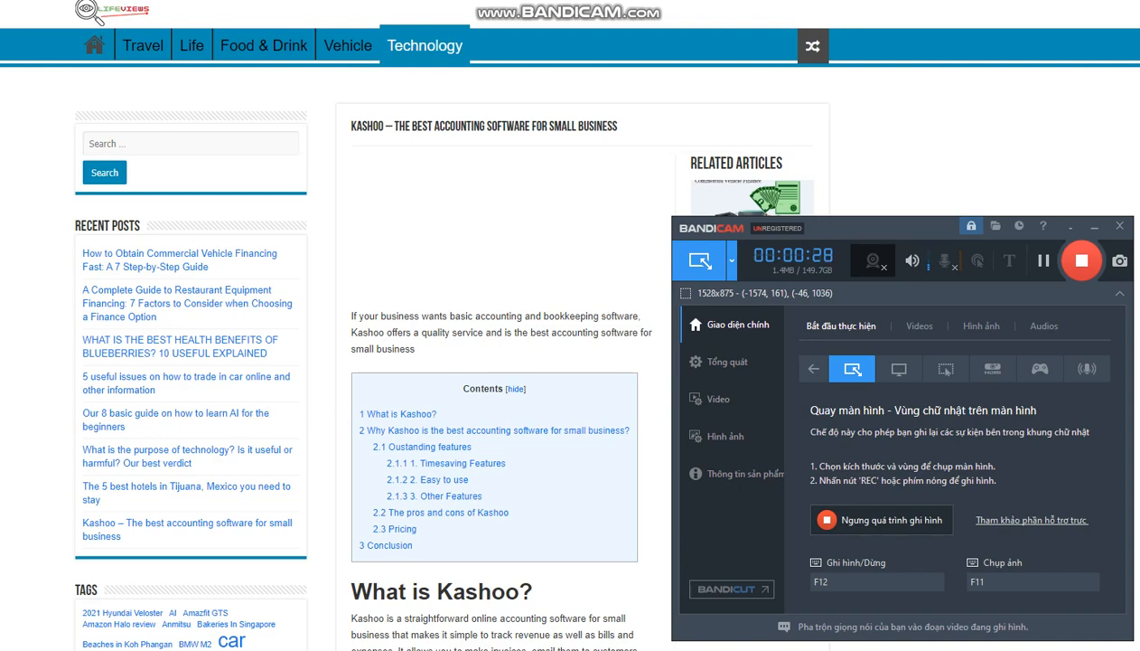
{"action": "scroll", "scroll_direction": "down", "scroll_amount": 3}
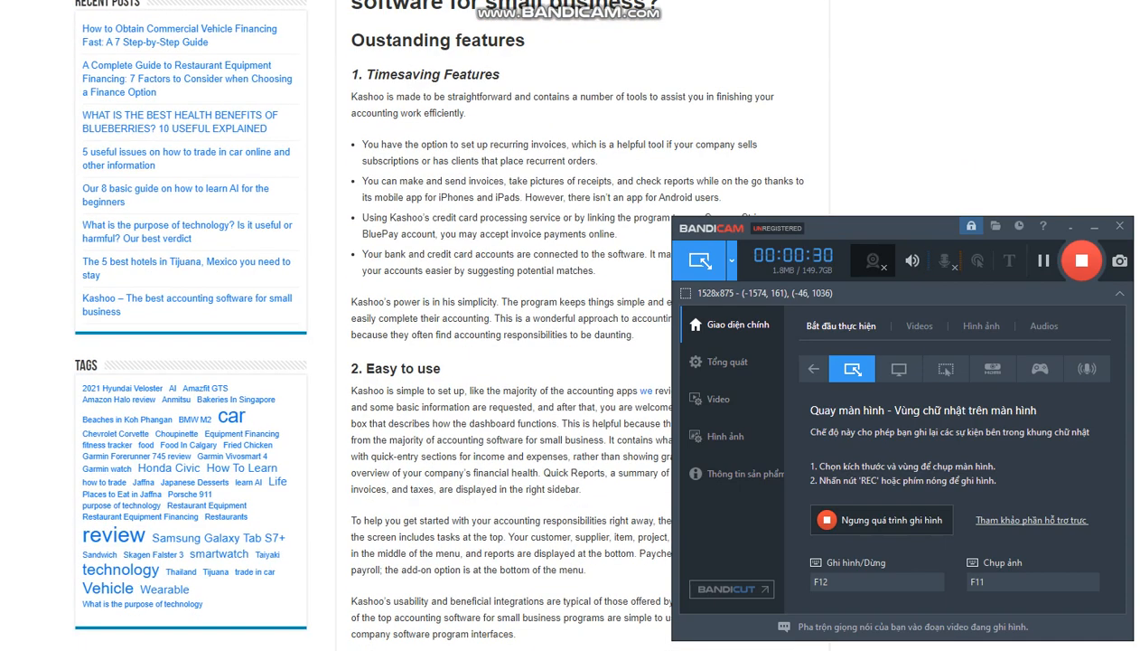